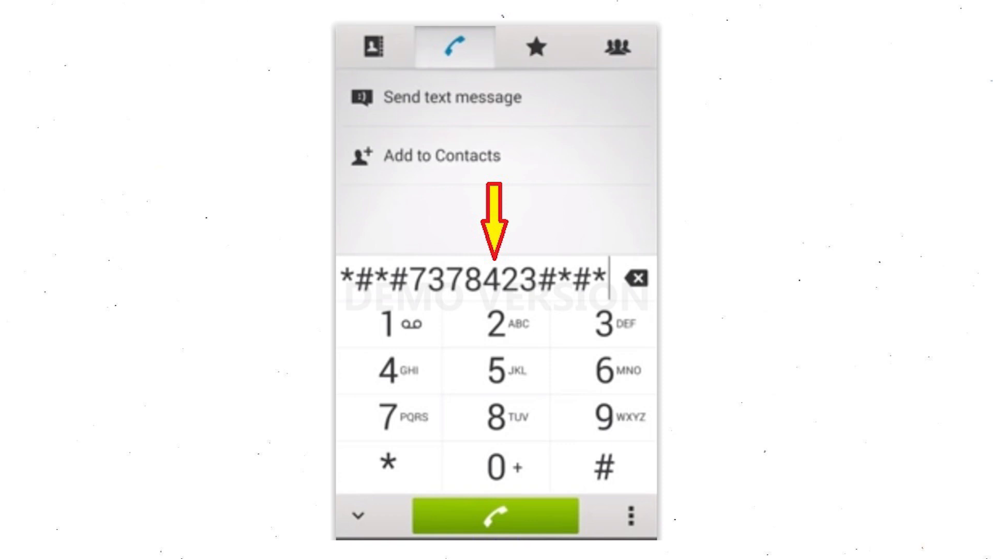
# Step: Run the factory reset code *#*#7378423#*#* from the phone dialer
pyautogui.click(495, 516)
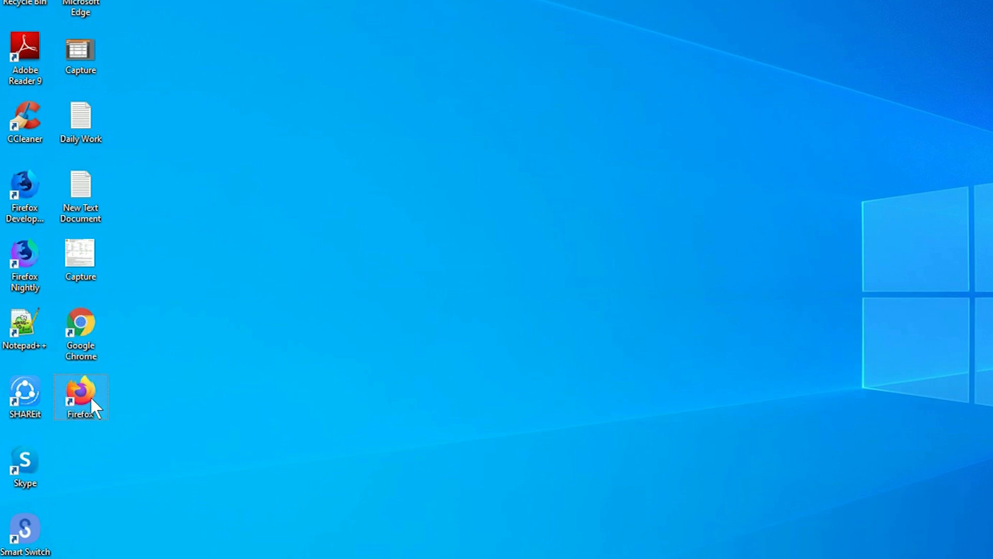
# Step: Launch Firefox from the desktop shortcut and browse to google.com/android/find
pyautogui.rightClick(81, 397)
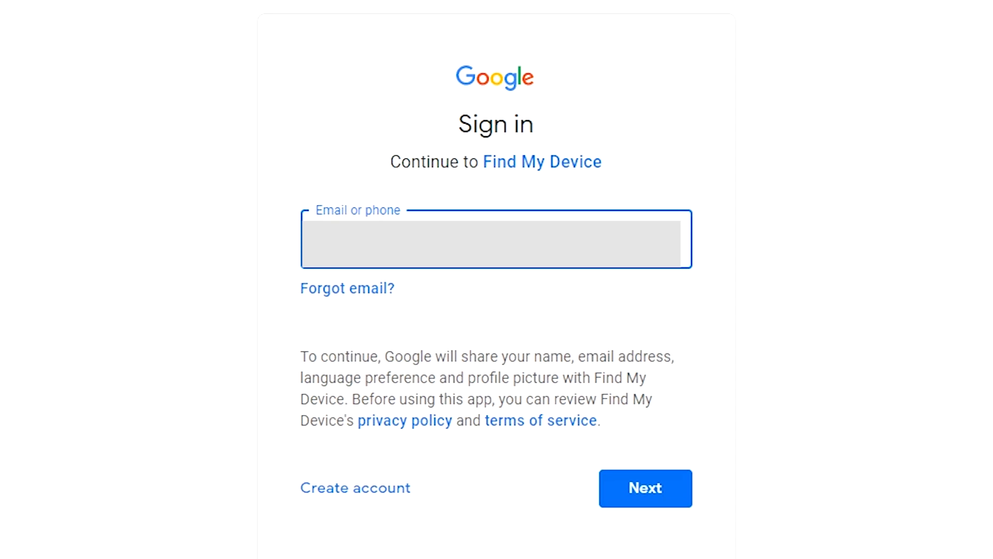
# Step: Sign in to Find My Device with the phone's Google account email and password
pyautogui.click(644, 488)
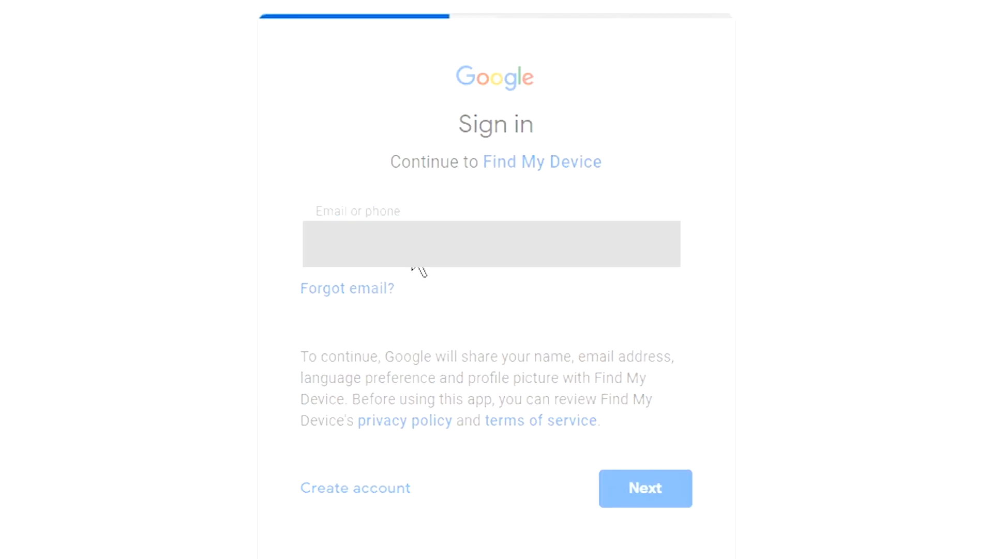
pyautogui.click(645, 488)
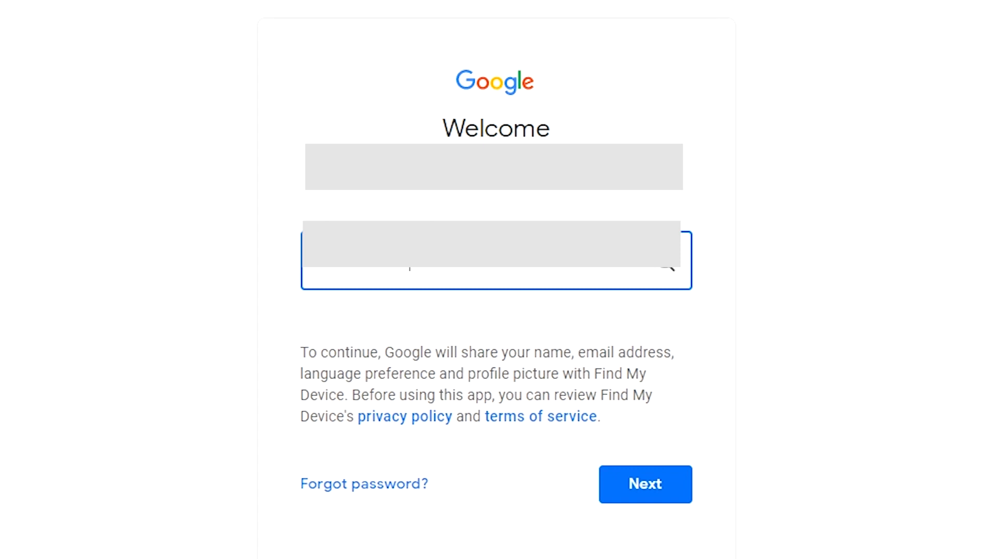
pyautogui.click(645, 483)
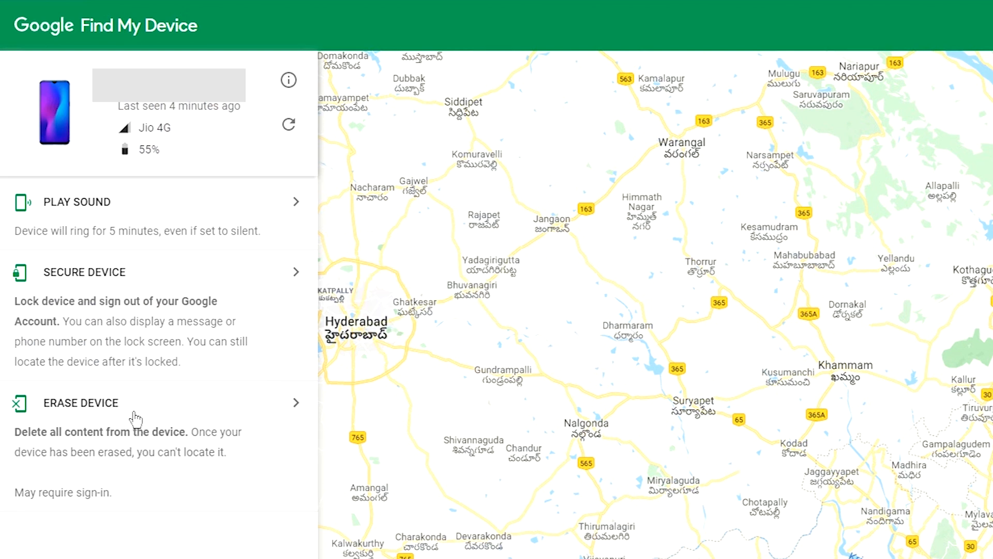
# Step: Choose Erase Device for the phone and confirm with the green Erase Device button
pyautogui.click(81, 402)
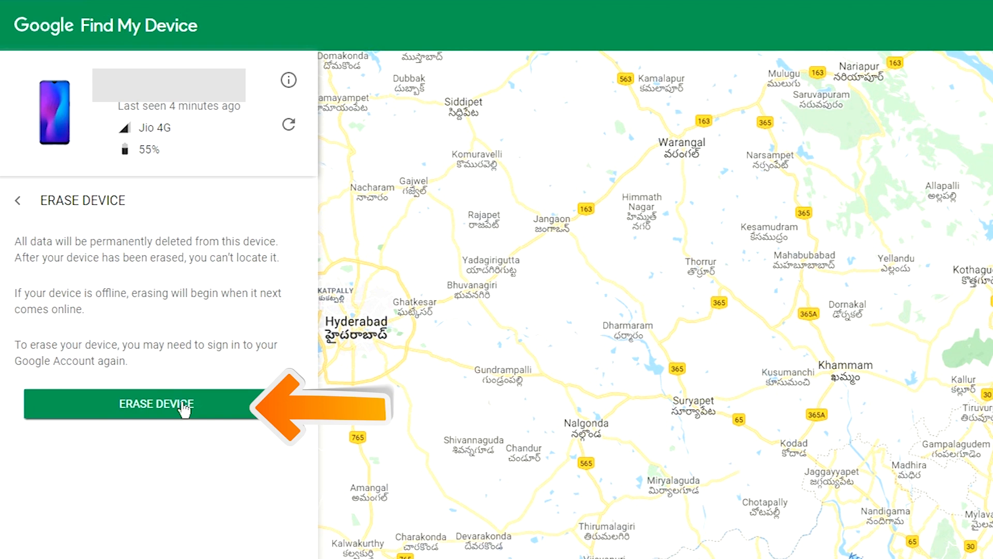
pyautogui.click(156, 404)
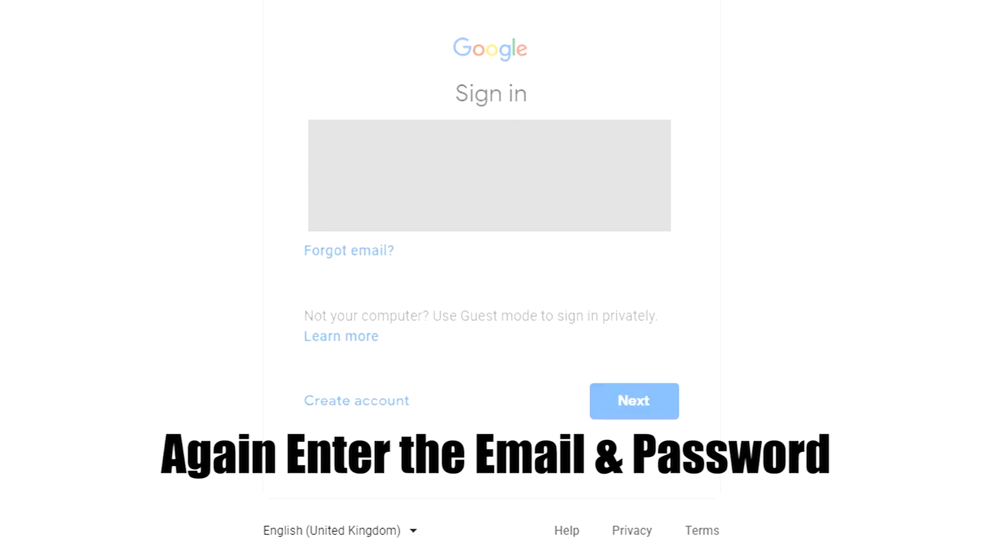
# Step: Re-verify the Google account and confirm Erase in the Permanently erase dialog
pyautogui.click(633, 400)
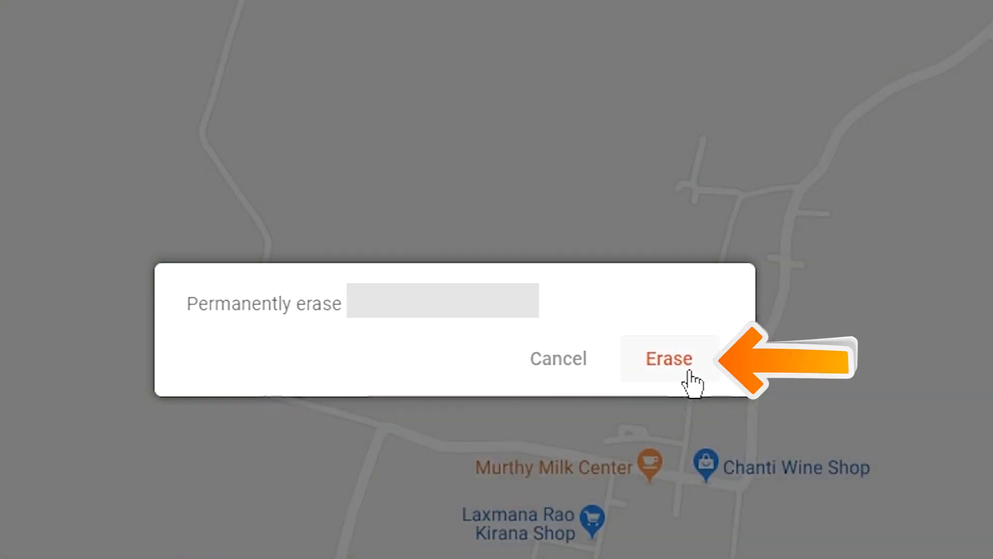
pyautogui.click(669, 358)
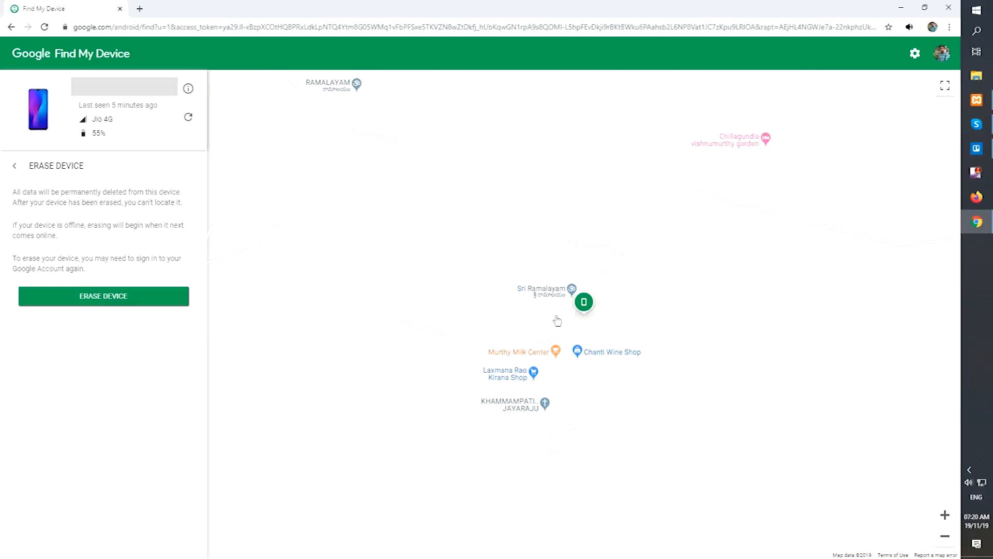
pyautogui.click(103, 296)
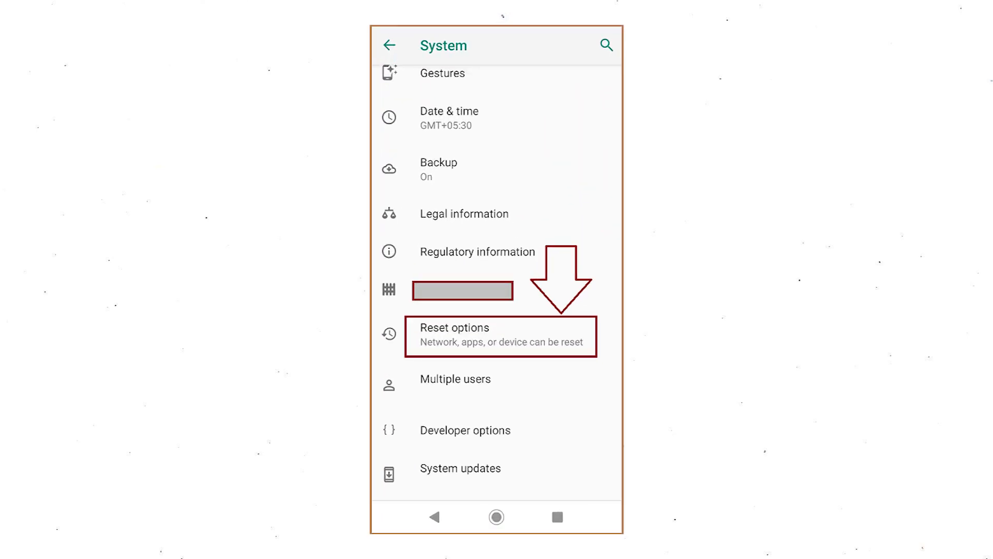
# Step: Go through Reset options and Factory data reset, then tap Reset Phone
pyautogui.click(500, 336)
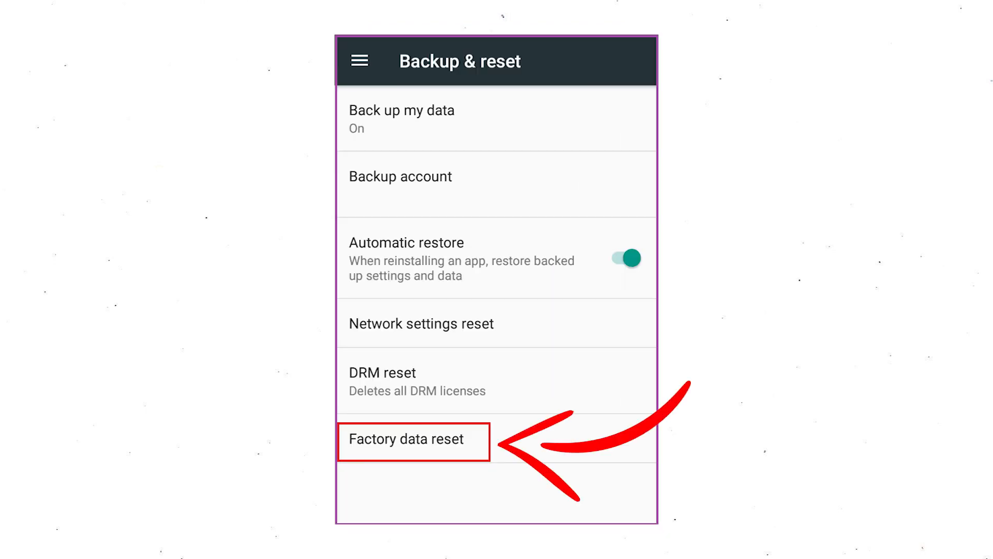
pyautogui.click(406, 438)
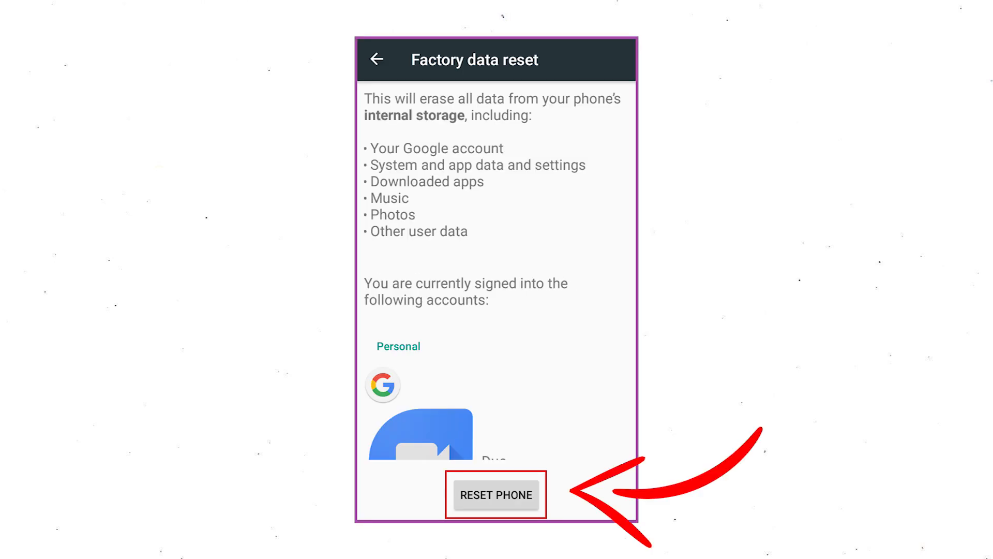
pyautogui.click(496, 494)
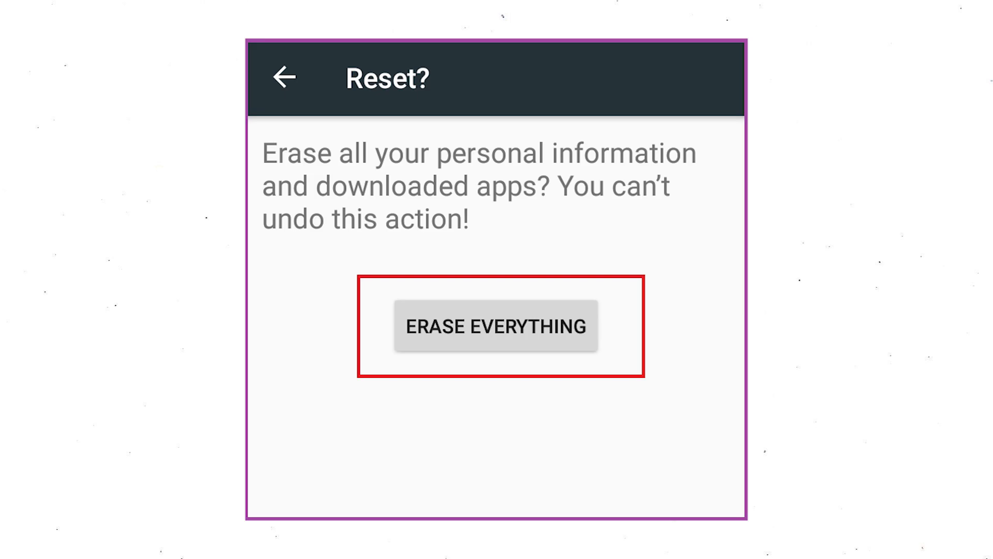